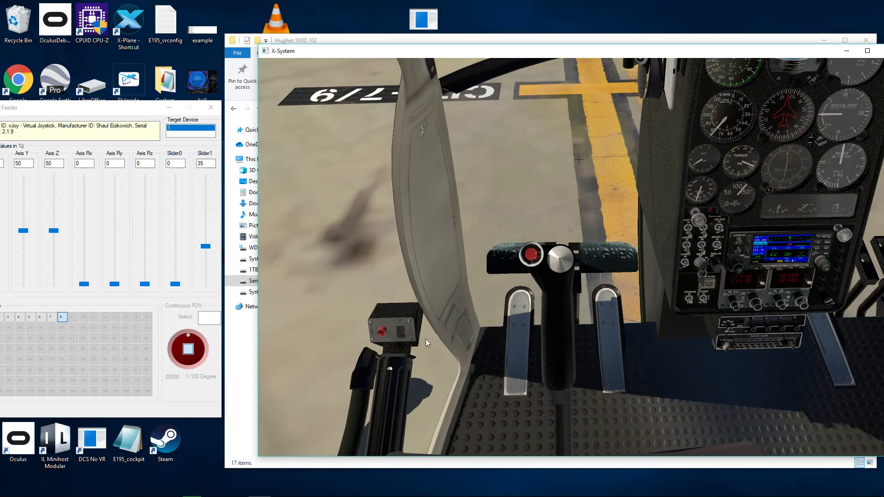
{"action": "mouse_move", "coordinate": [180, 198]}
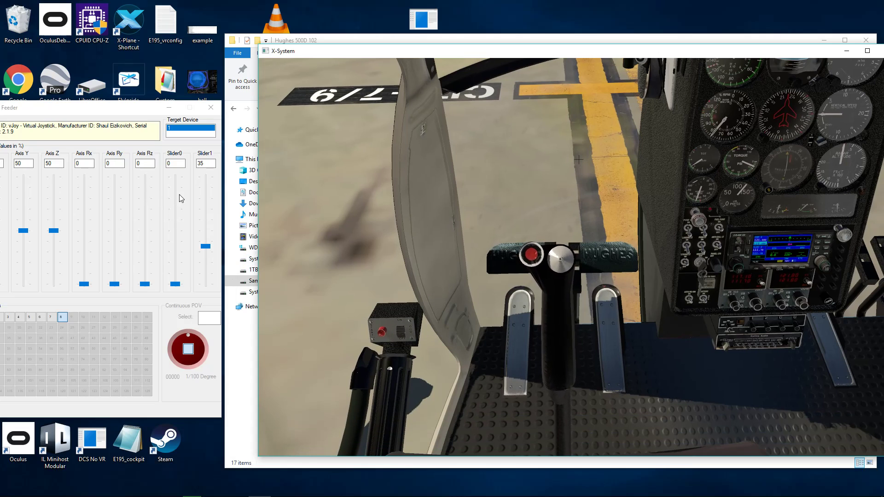
- Raise the vJoy Slider1 throttle axis from 35 to 94 percent
{"action": "left_click", "coordinate": [205, 163]}
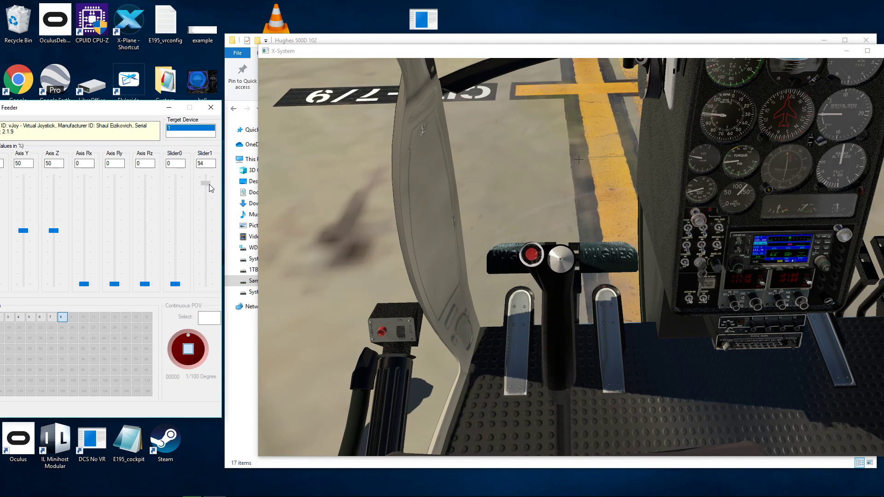
- Drop Slider1 throttle to about 30, then nudge it between 33 and 36, ending at 31
{"action": "left_click_drag", "start_coordinate": [207, 186], "coordinate": [207, 252]}
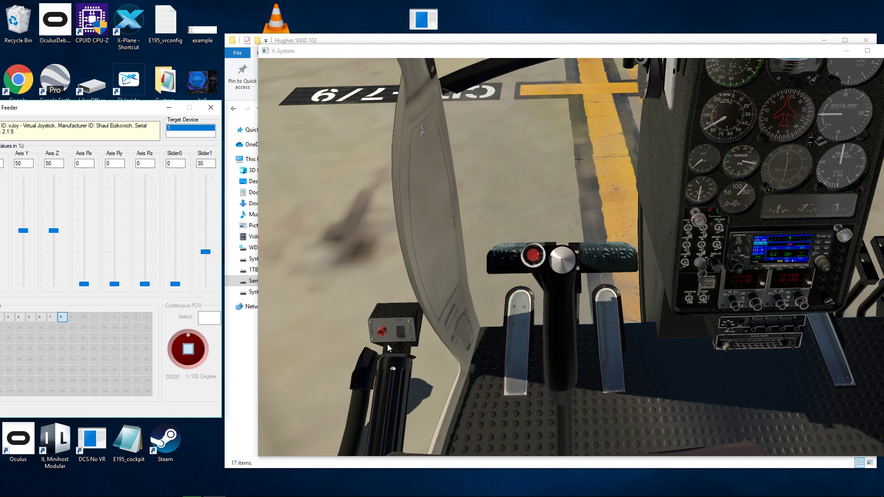
{"action": "left_click_drag", "start_coordinate": [205, 250], "coordinate": [205, 267]}
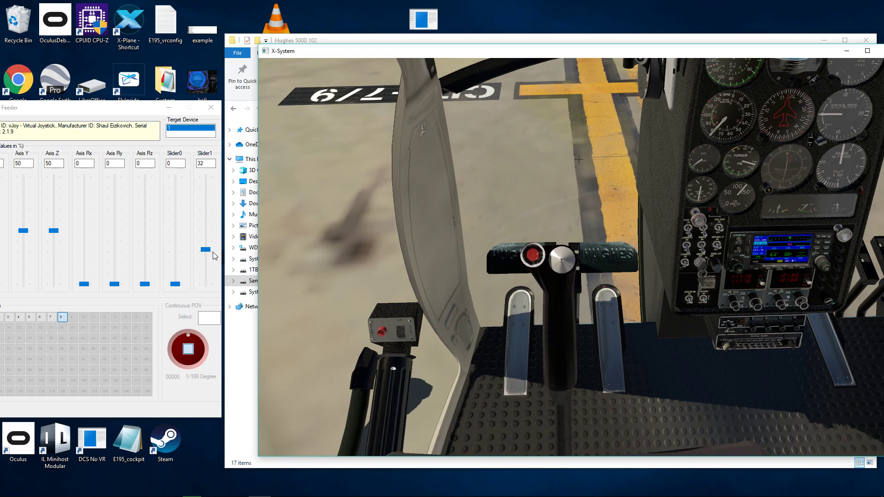
{"action": "left_click_drag", "start_coordinate": [204, 249], "coordinate": [204, 251]}
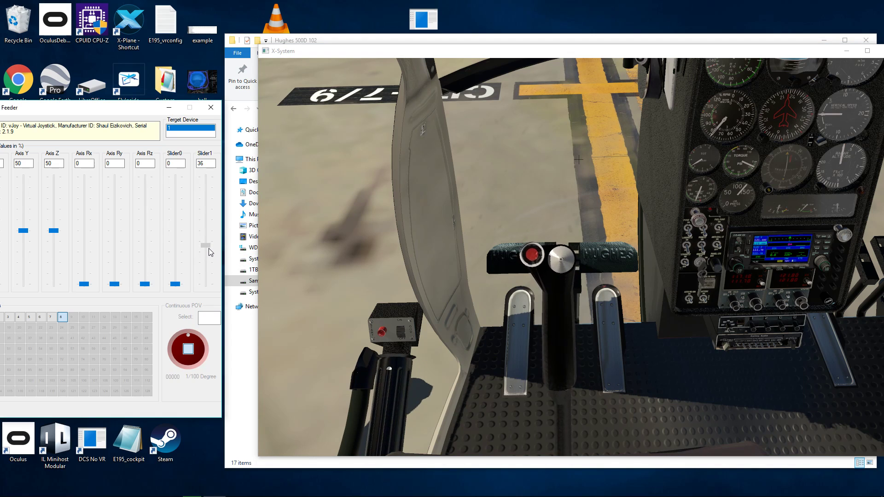
{"action": "left_click_drag", "start_coordinate": [204, 251], "coordinate": [205, 254]}
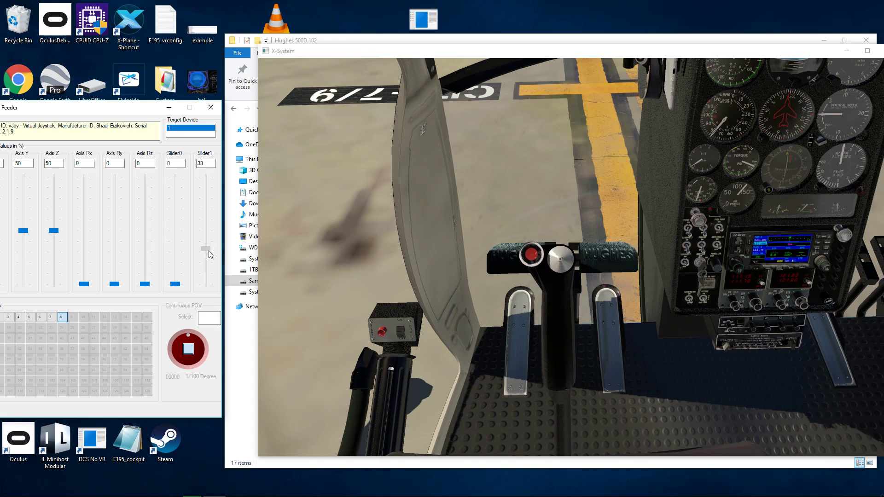
{"action": "left_click_drag", "start_coordinate": [203, 249], "coordinate": [202, 259]}
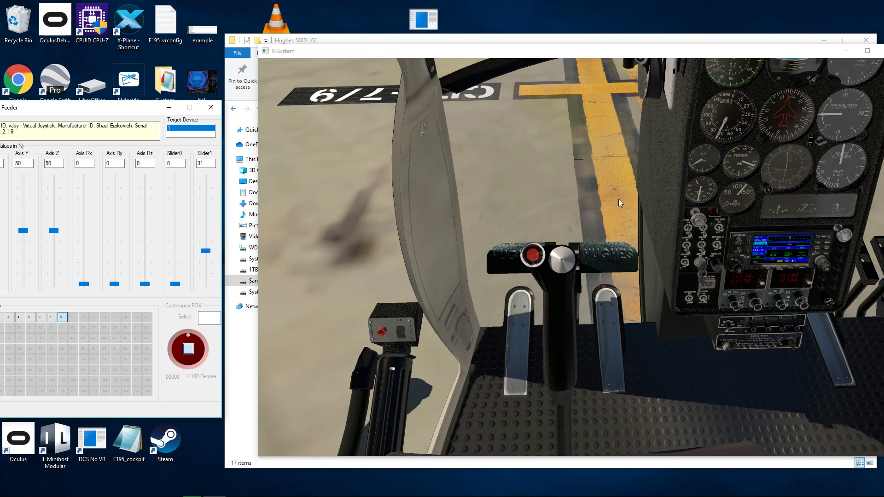
- Push Slider1 throttle through 44 to 100, then back to about 59 and 72
{"action": "left_click_drag", "start_coordinate": [204, 252], "coordinate": [204, 237]}
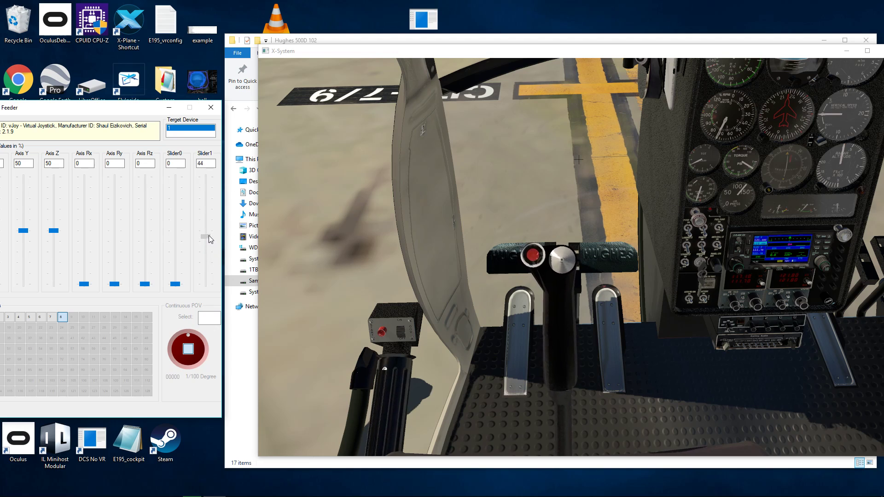
{"action": "left_click_drag", "start_coordinate": [205, 237], "coordinate": [204, 223]}
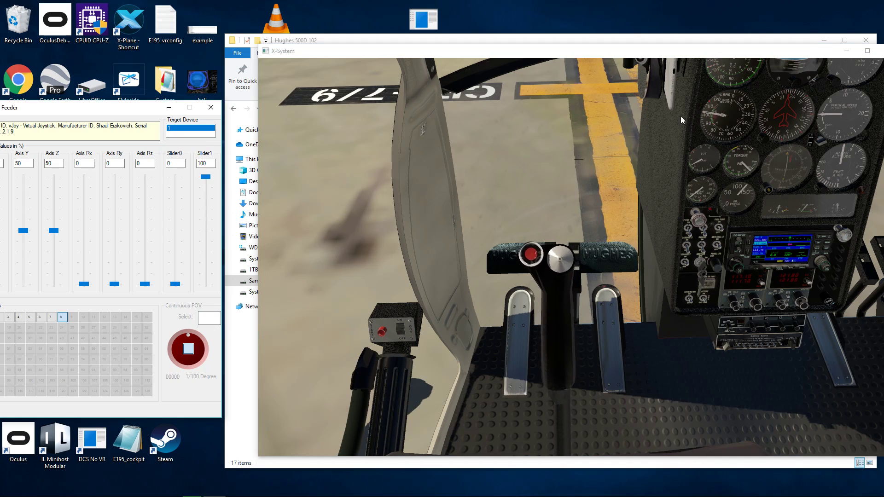
{"action": "left_click_drag", "start_coordinate": [204, 176], "coordinate": [205, 207]}
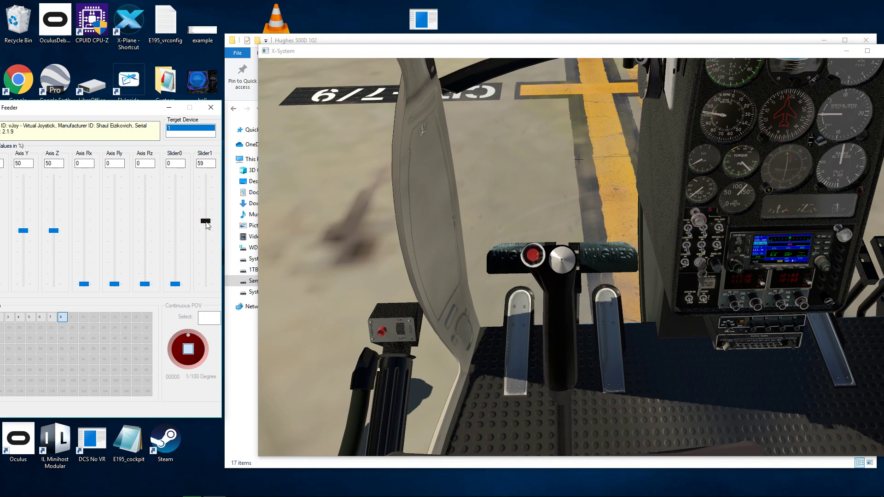
{"action": "left_click_drag", "start_coordinate": [205, 223], "coordinate": [205, 215]}
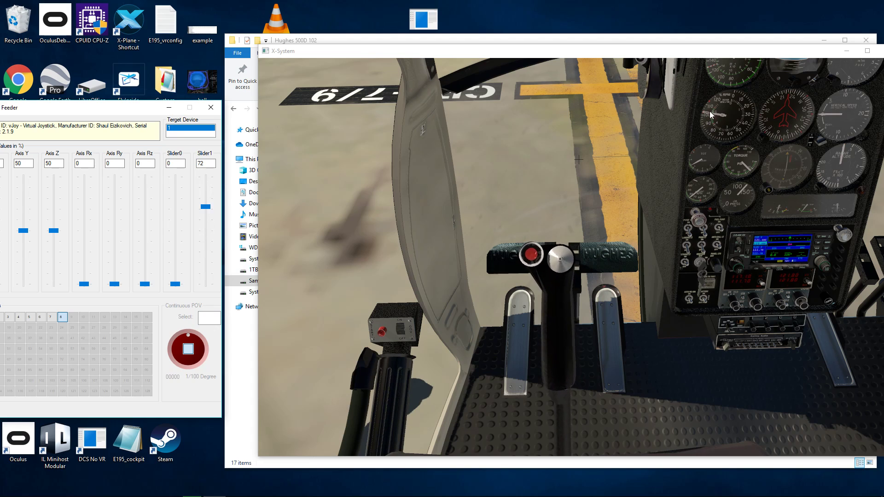
- Drop Slider1 throttle through 48 and 36 to 33, then raise it to 68, 78 and 82
{"action": "left_click_drag", "start_coordinate": [204, 206], "coordinate": [208, 234]}
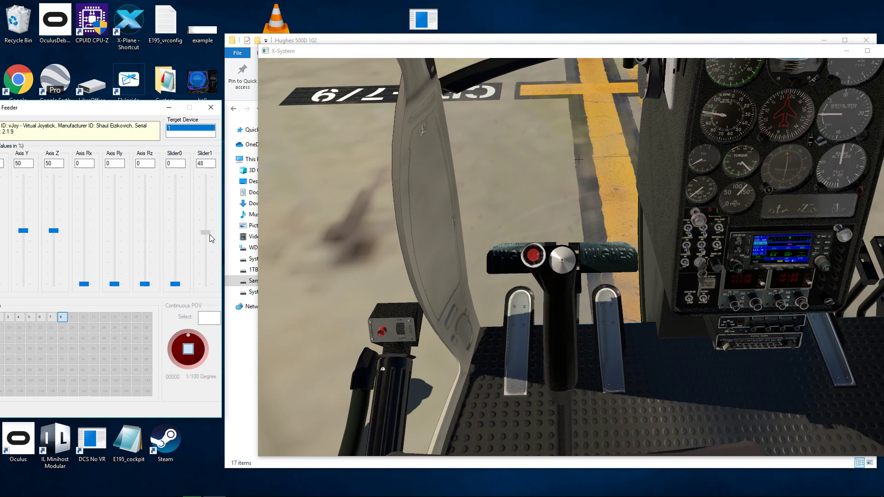
{"action": "left_click_drag", "start_coordinate": [205, 236], "coordinate": [204, 251]}
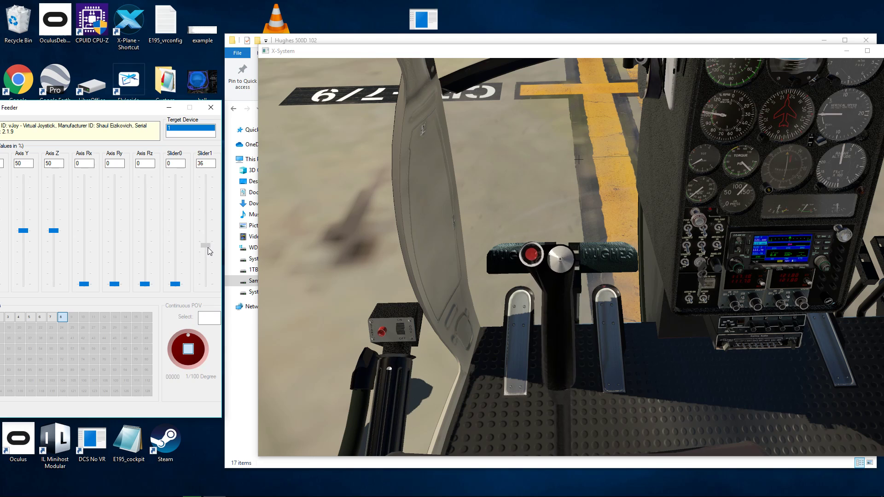
{"action": "left_click_drag", "start_coordinate": [205, 246], "coordinate": [205, 251]}
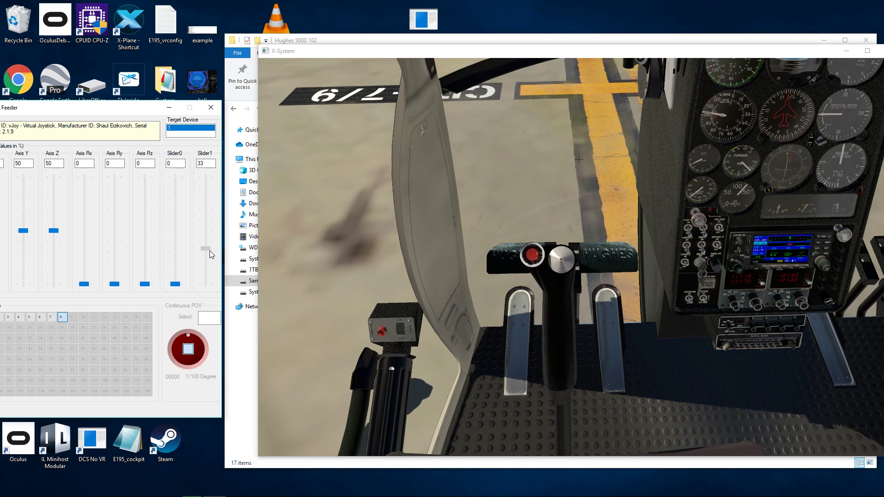
{"action": "left_click_drag", "start_coordinate": [205, 249], "coordinate": [206, 216]}
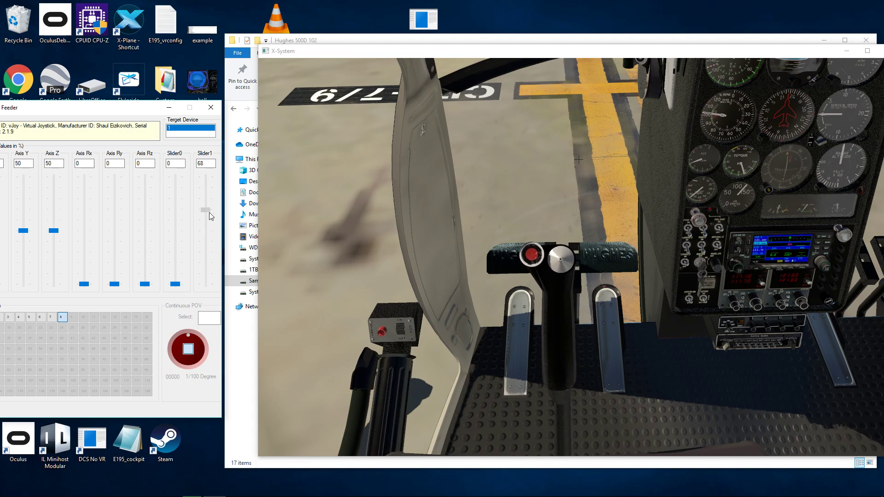
{"action": "left_click_drag", "start_coordinate": [206, 211], "coordinate": [207, 204]}
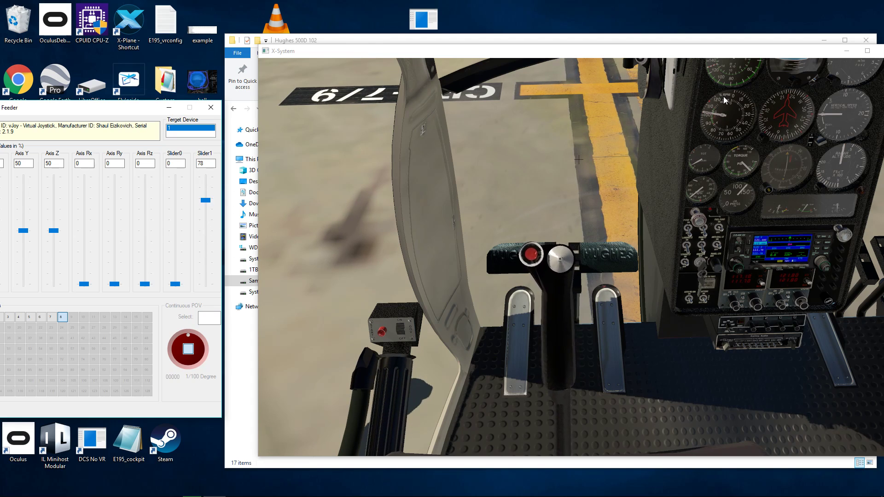
{"action": "left_click_drag", "start_coordinate": [206, 200], "coordinate": [206, 195]}
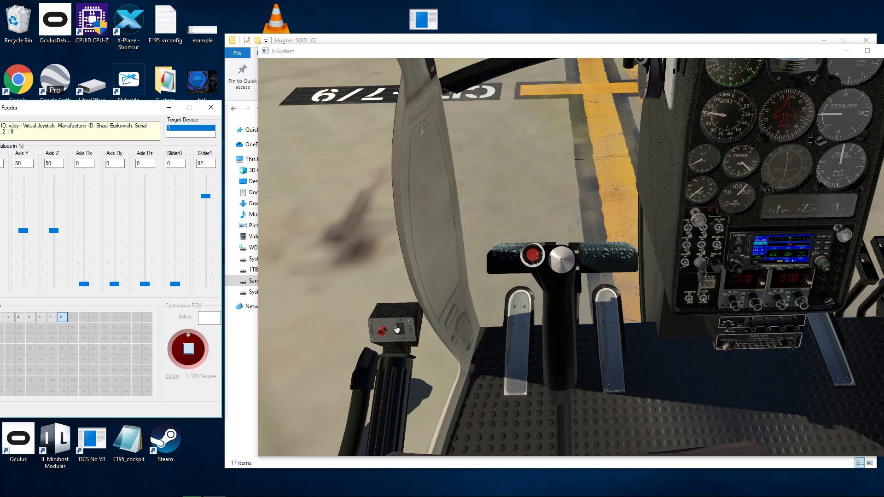
- Swing Slider1 throttle from 82 down to 27, up to 67, then settle at 53
{"action": "left_click_drag", "start_coordinate": [204, 196], "coordinate": [204, 239]}
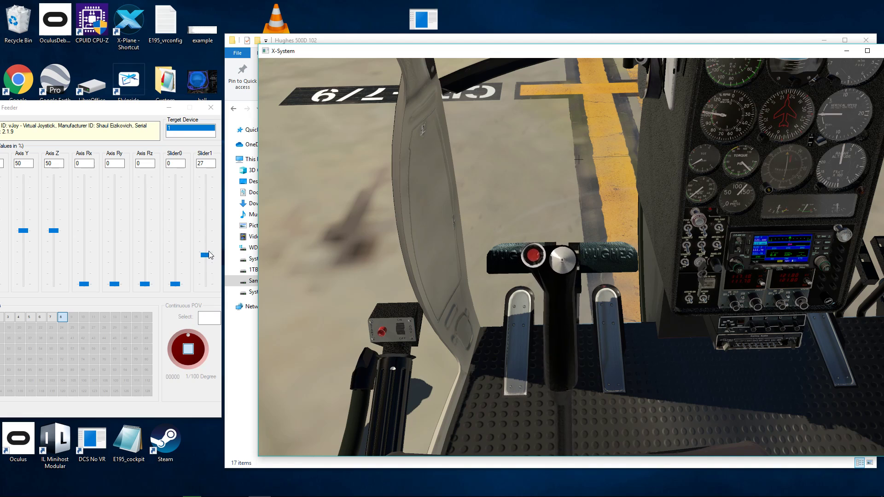
{"action": "left_click_drag", "start_coordinate": [204, 254], "coordinate": [204, 211]}
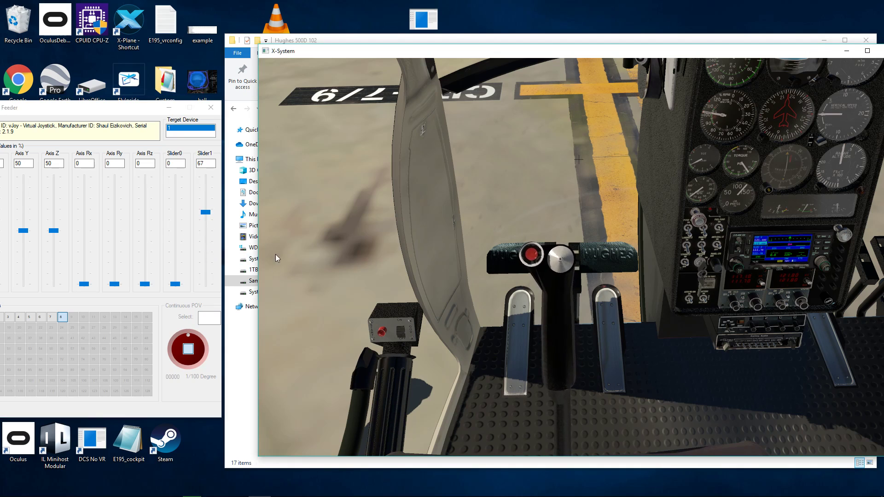
{"action": "left_click_drag", "start_coordinate": [204, 212], "coordinate": [205, 232]}
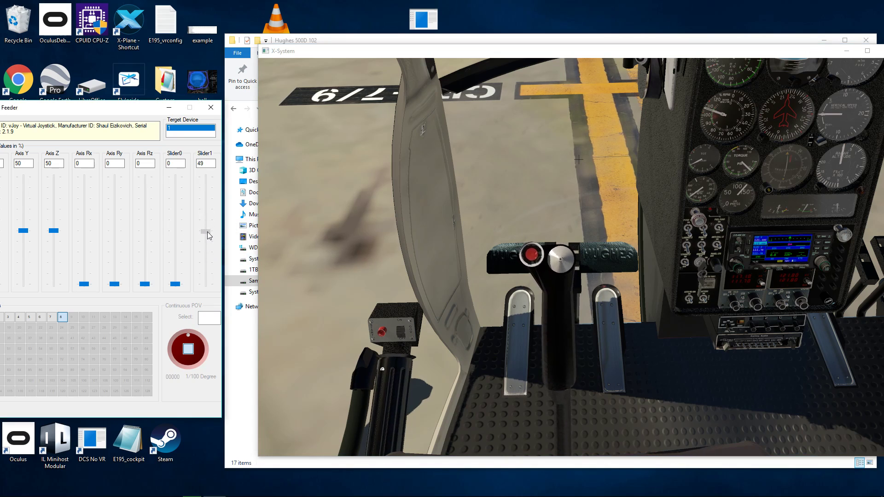
{"action": "left_click_drag", "start_coordinate": [206, 233], "coordinate": [206, 226]}
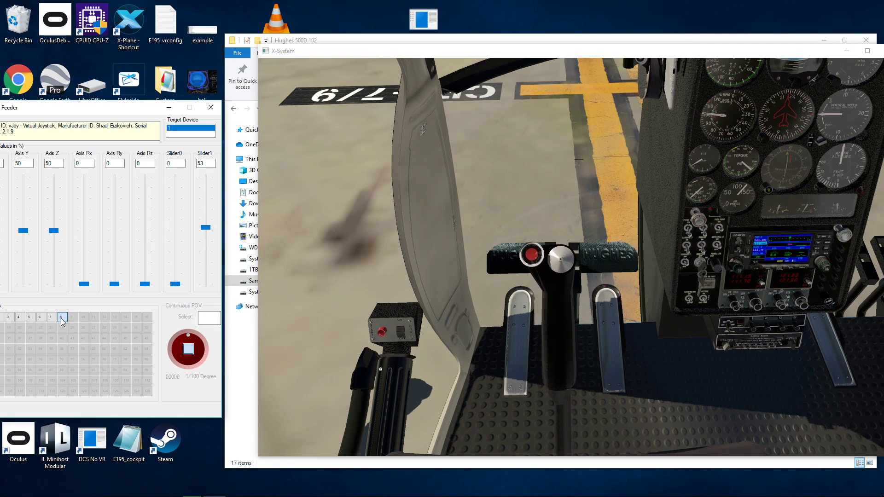
{"action": "left_click", "coordinate": [62, 317]}
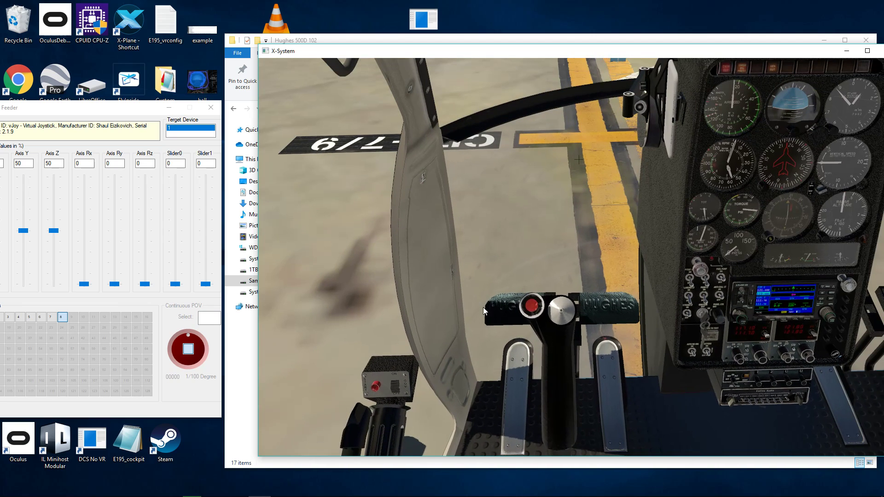
{"action": "mouse_move", "coordinate": [385, 392]}
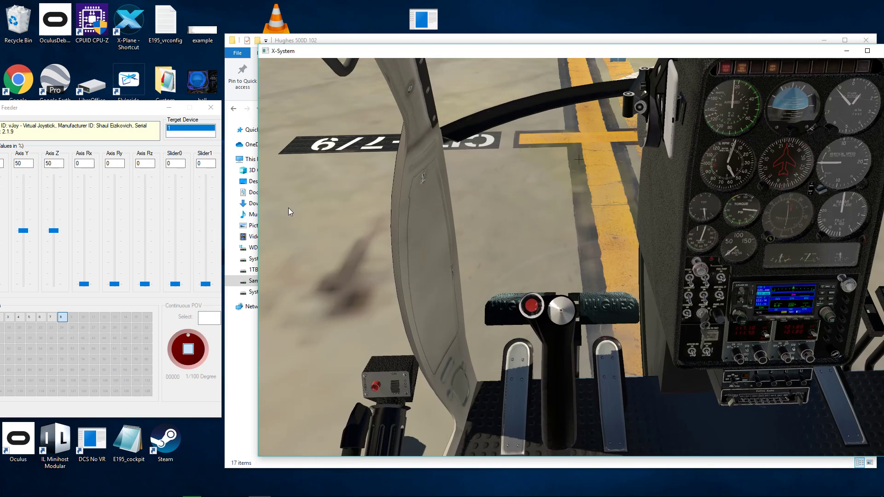
{"action": "mouse_move", "coordinate": [324, 275]}
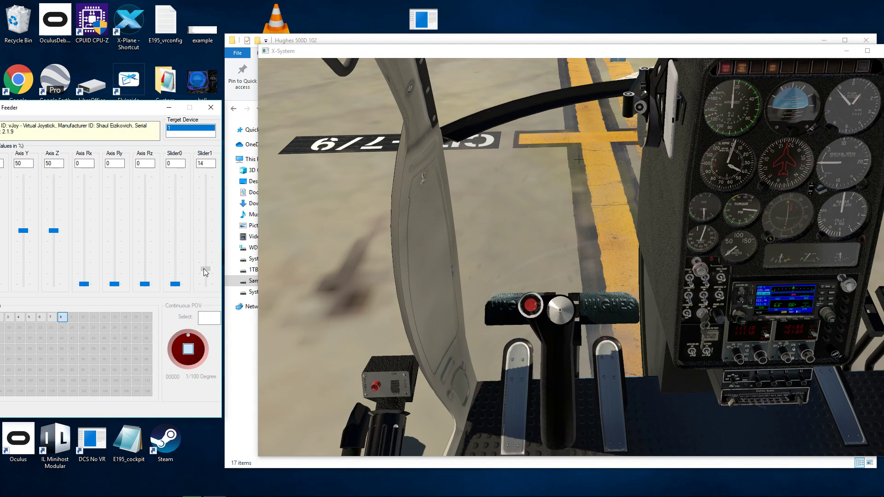
- Lift Slider1 throttle off zero to about 20, then ease it back to 18
{"action": "left_click_drag", "start_coordinate": [204, 284], "coordinate": [205, 262]}
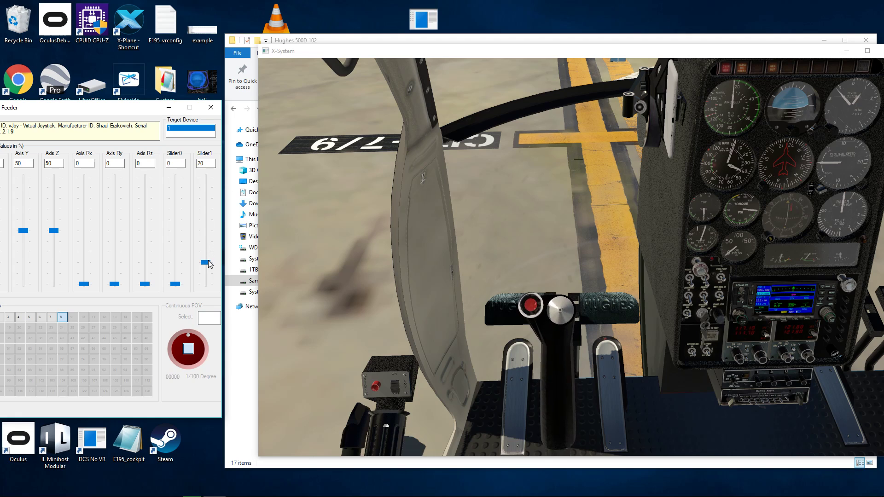
{"action": "left_click_drag", "start_coordinate": [205, 261], "coordinate": [204, 266]}
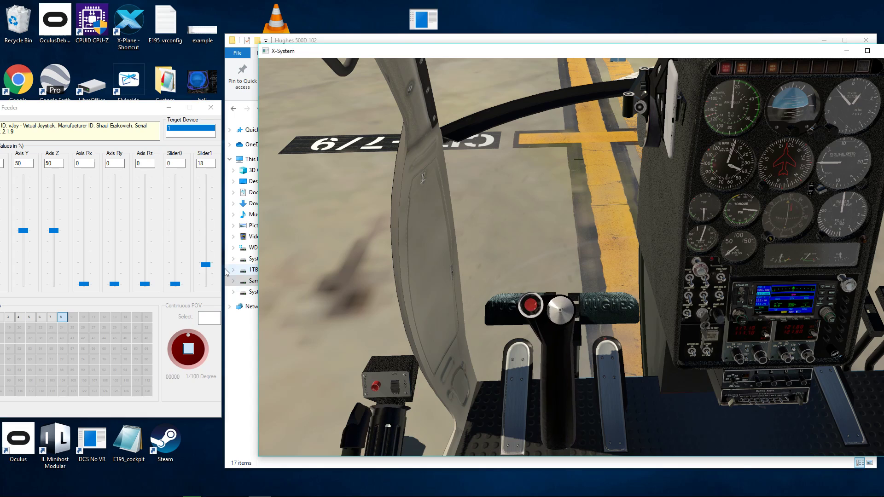